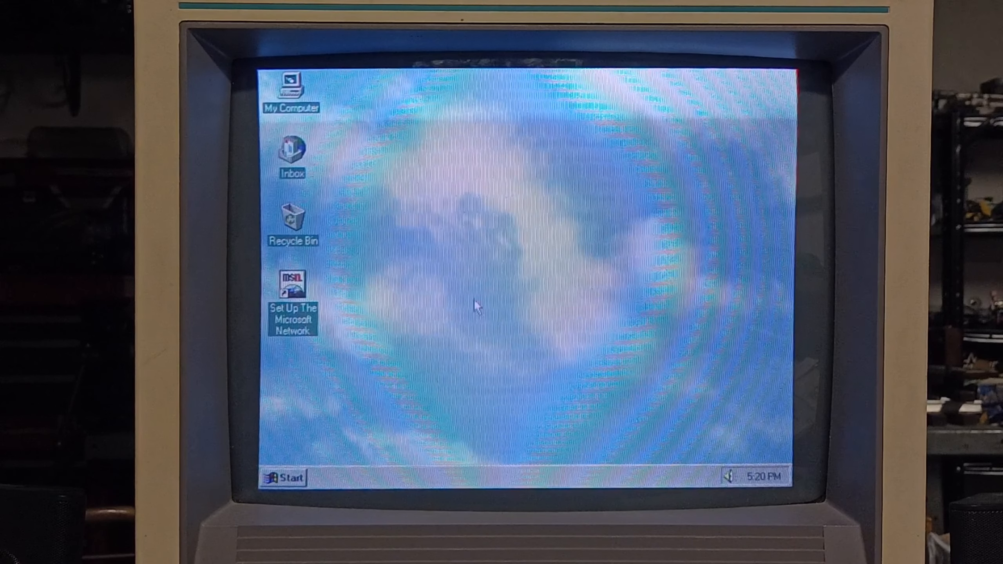
pyautogui.moveTo(291, 481)
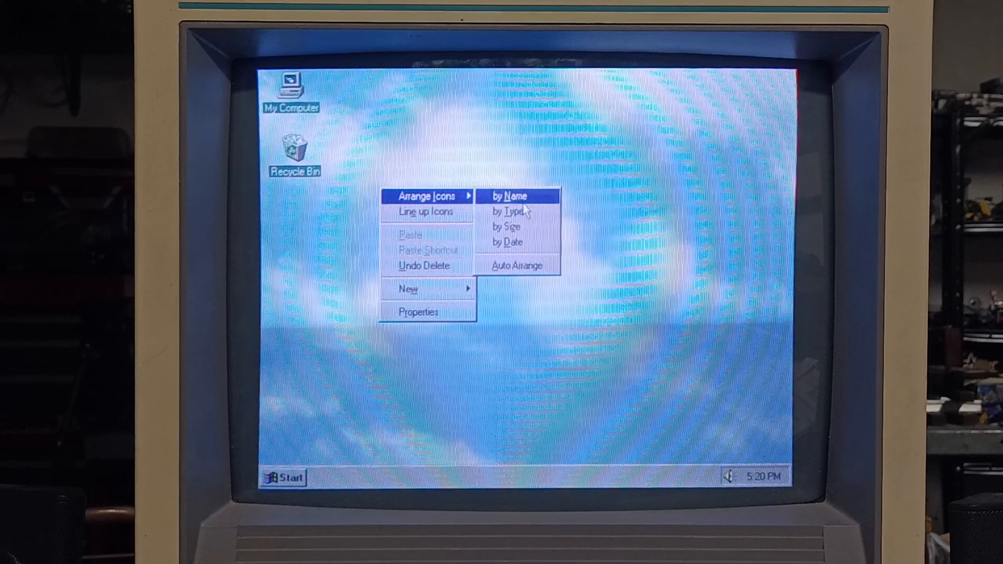
# Right-click the Recycle Bin and dismiss its context menu without choosing anything.
pyautogui.rightClick(291, 145)
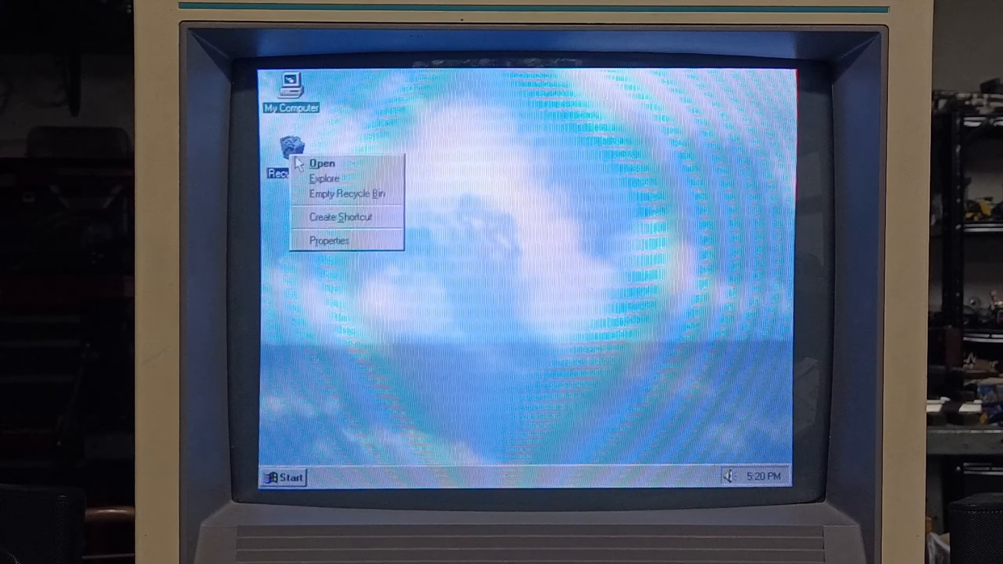
pyautogui.click(322, 164)
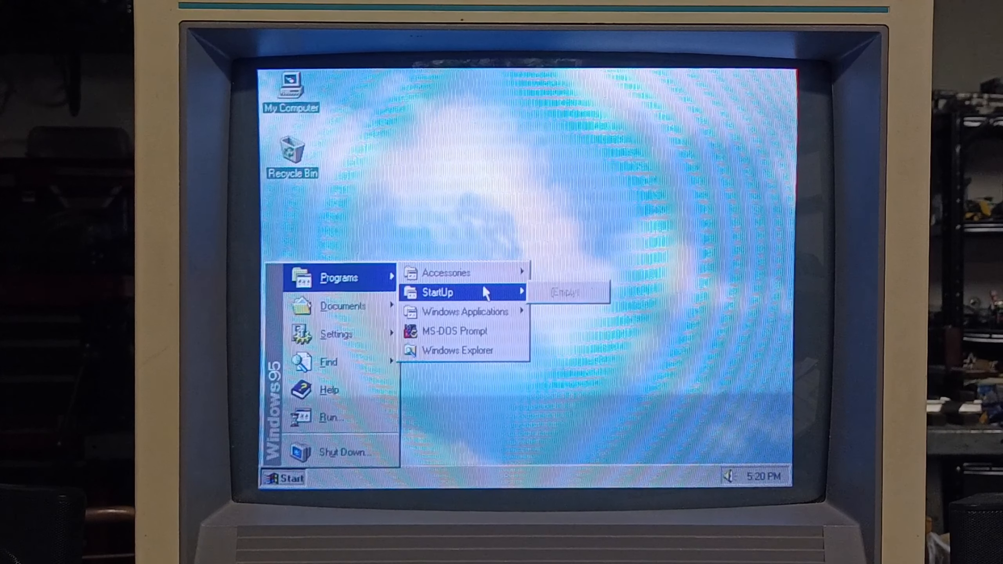
pyautogui.moveTo(461, 312)
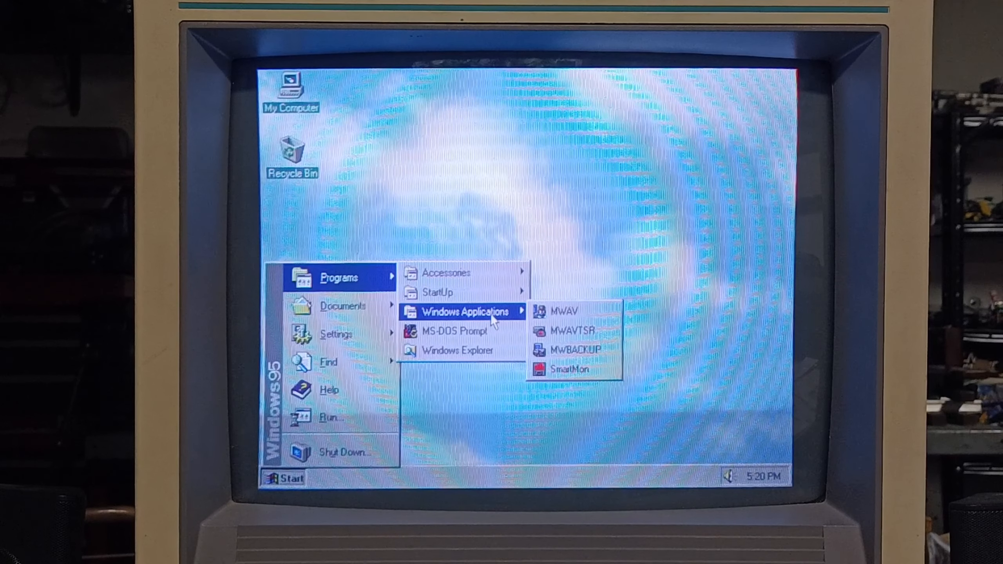
pyautogui.moveTo(438, 292)
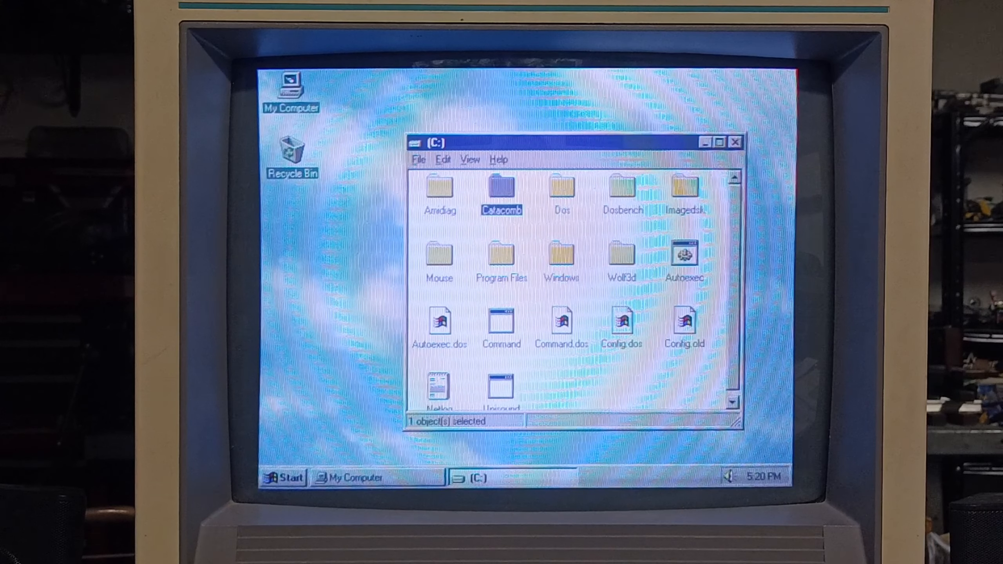
# Open and close the Catacomb folder, then open Wolf3d and select the Wolf3d program.
pyautogui.doubleClick(501, 190)
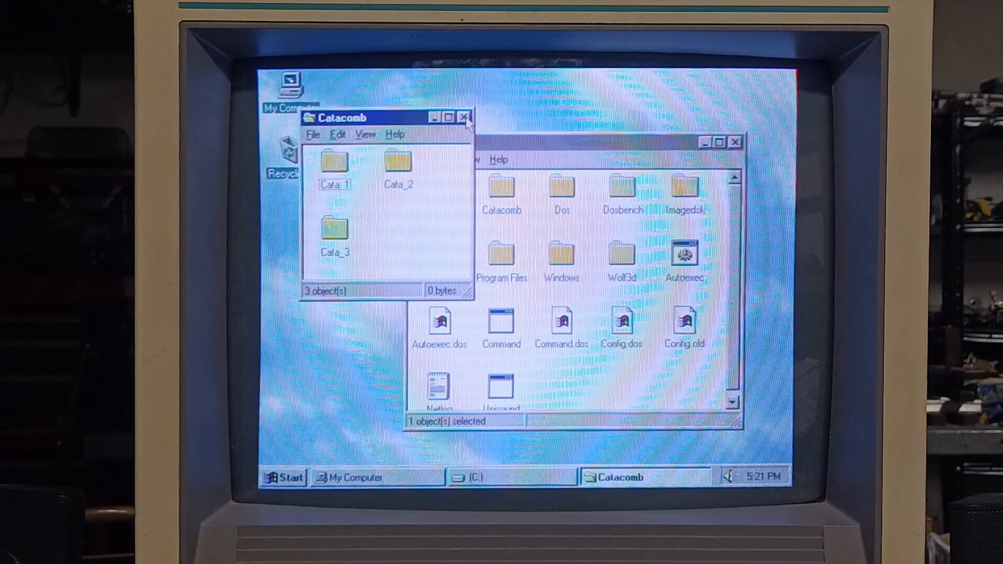
pyautogui.click(466, 117)
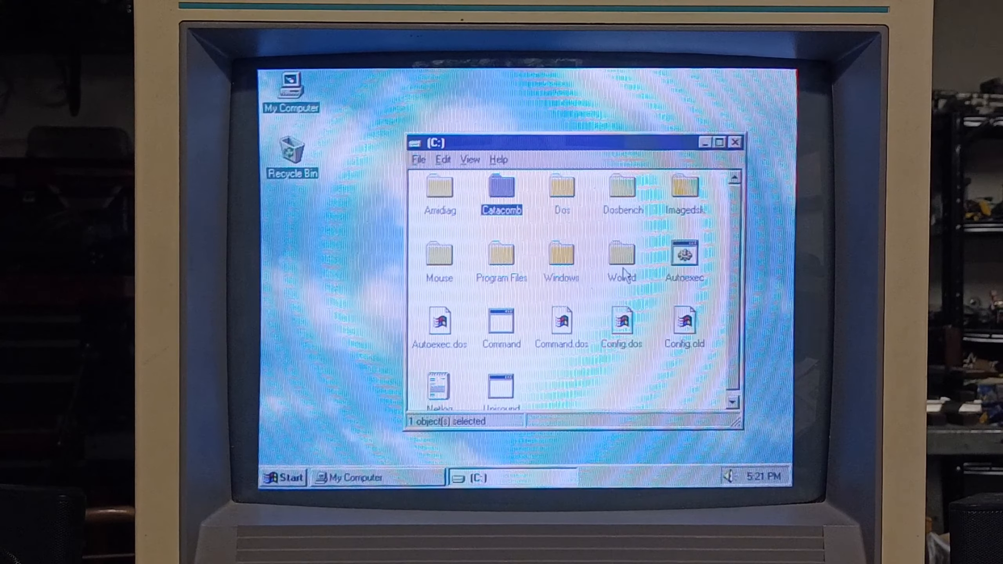
pyautogui.moveTo(622, 259)
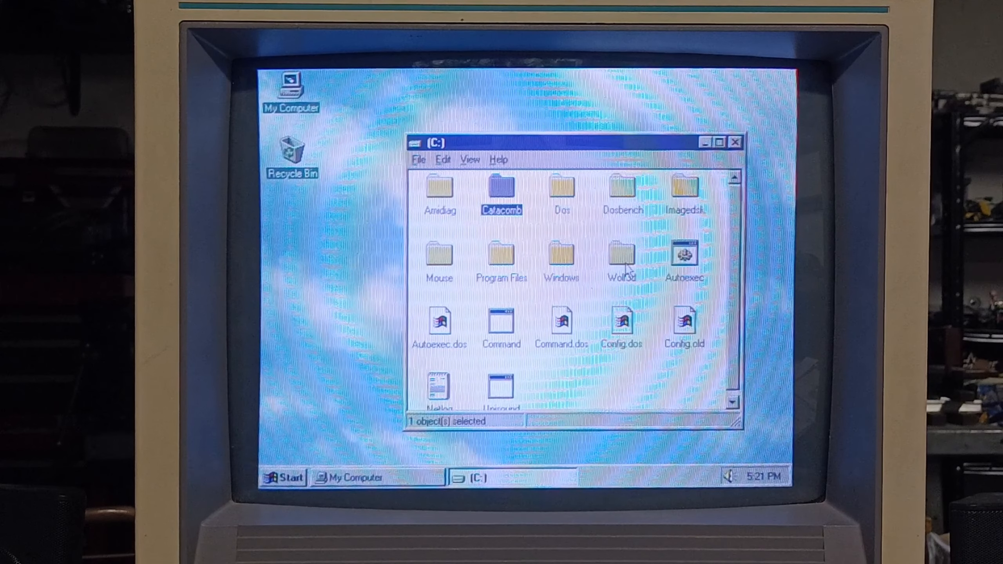
pyautogui.doubleClick(620, 256)
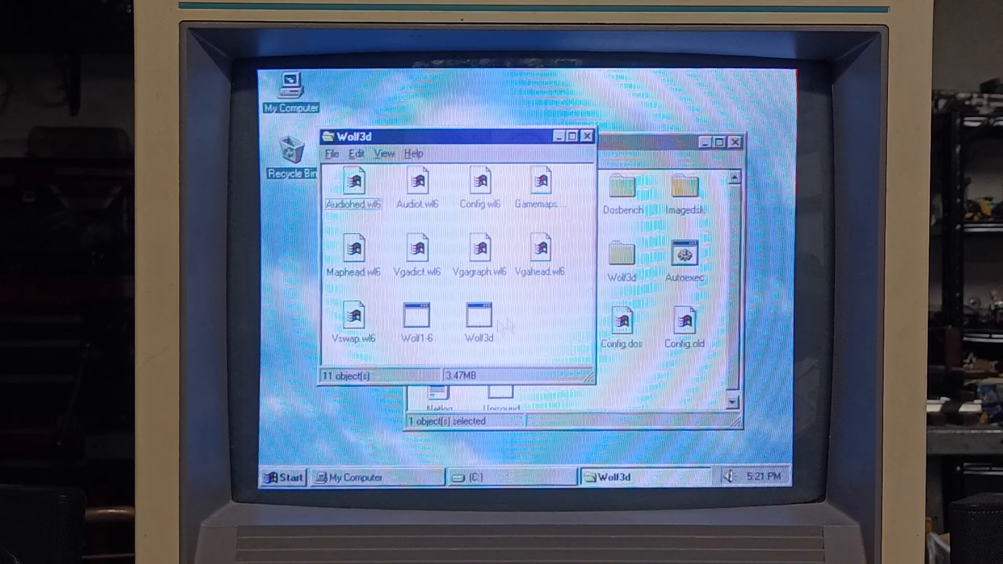
pyautogui.click(478, 318)
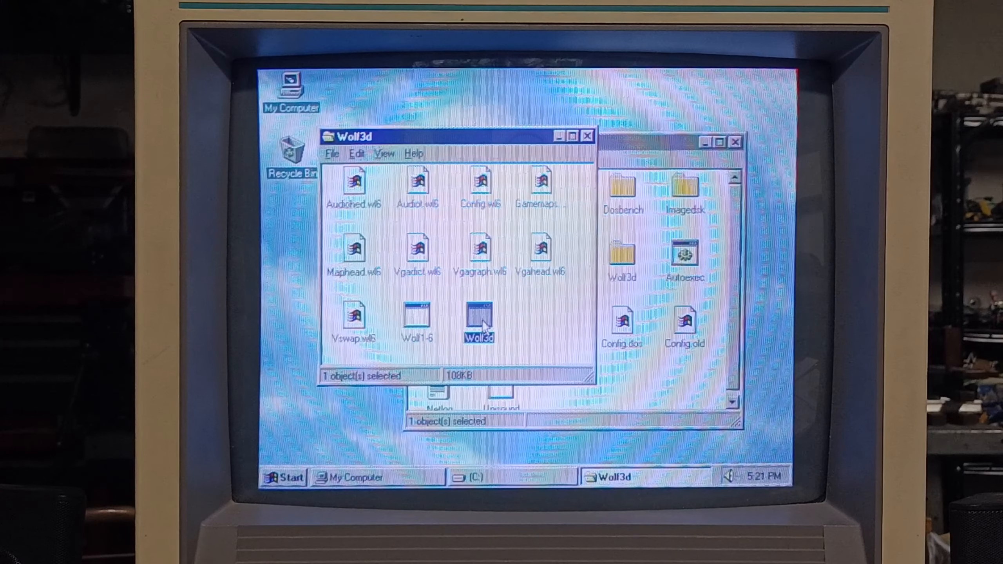
pyautogui.doubleClick(479, 320)
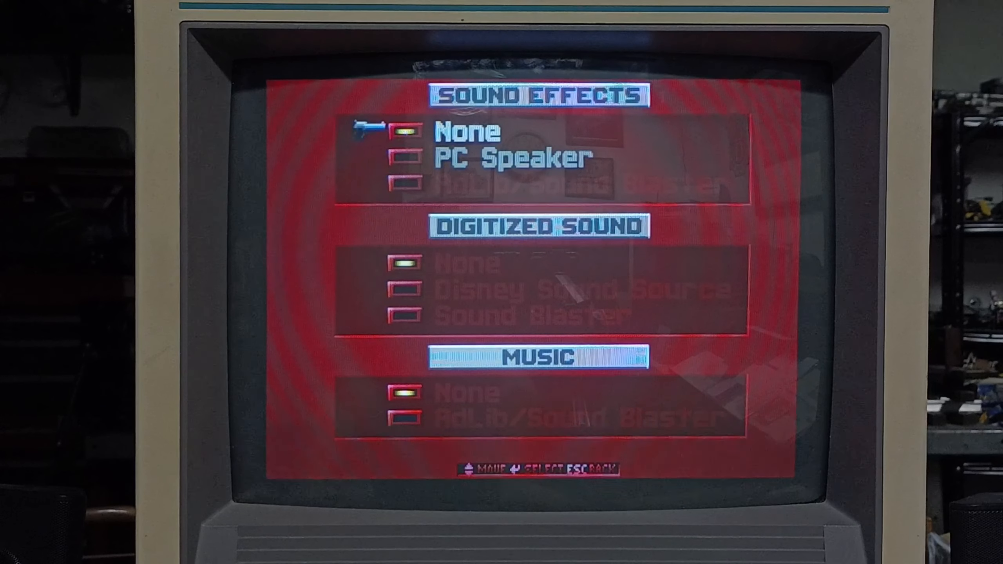
pyautogui.press('Escape')
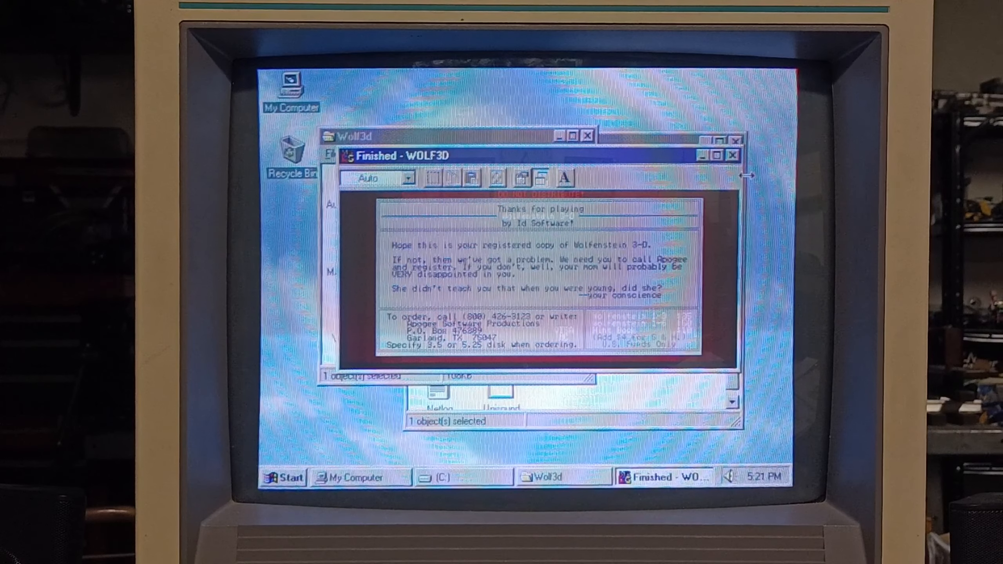
pyautogui.click(732, 155)
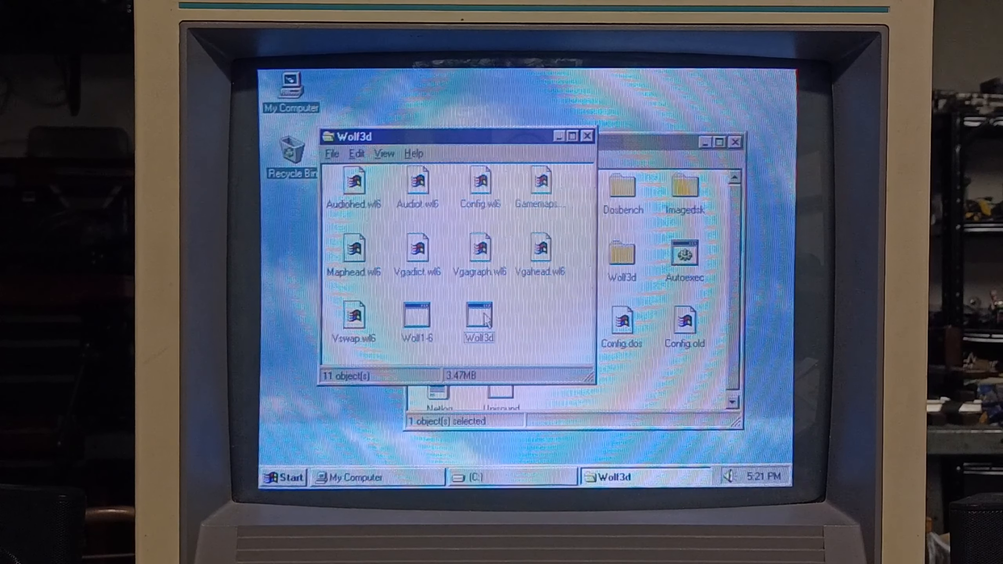
# Relaunch Wolfenstein 3D, play floor 1, then escape back to Windows.
pyautogui.click(478, 317)
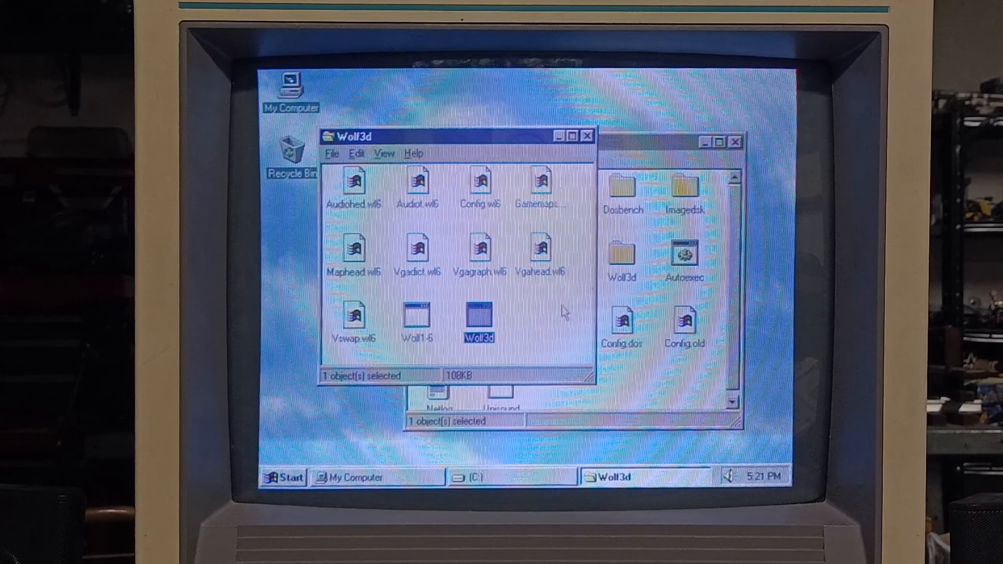
pyautogui.doubleClick(478, 317)
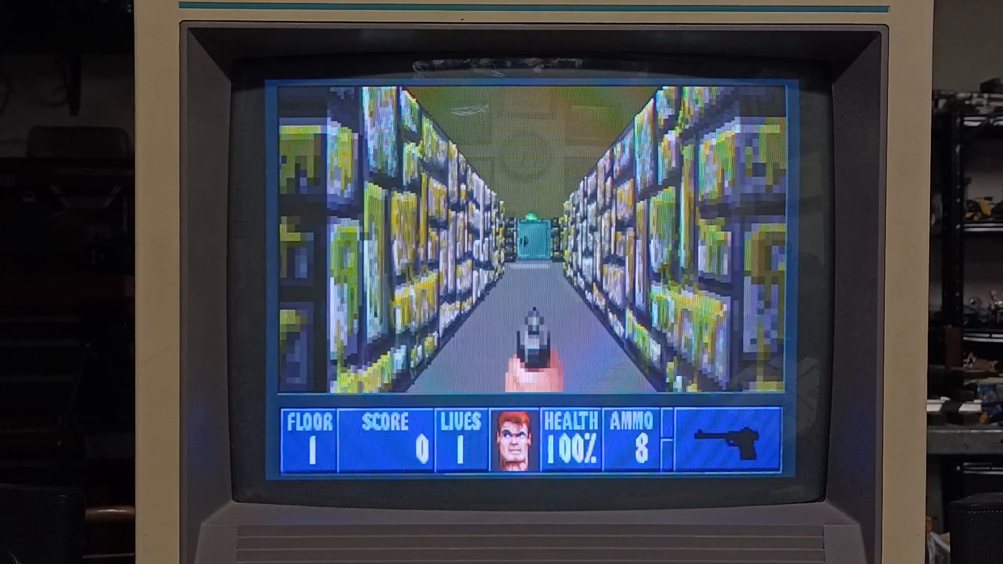
pyautogui.press('Escape')
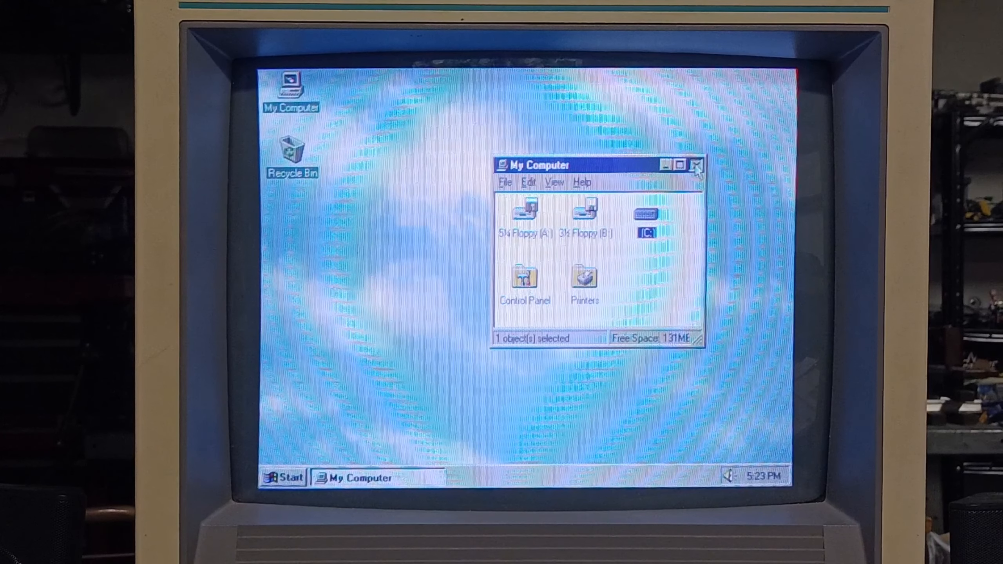
pyautogui.click(696, 165)
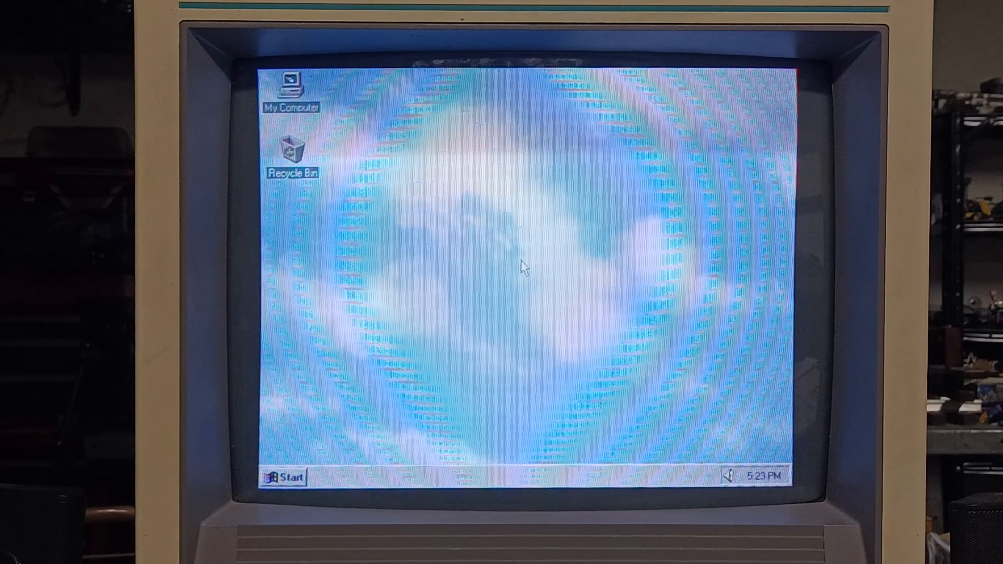
pyautogui.doubleClick(291, 85)
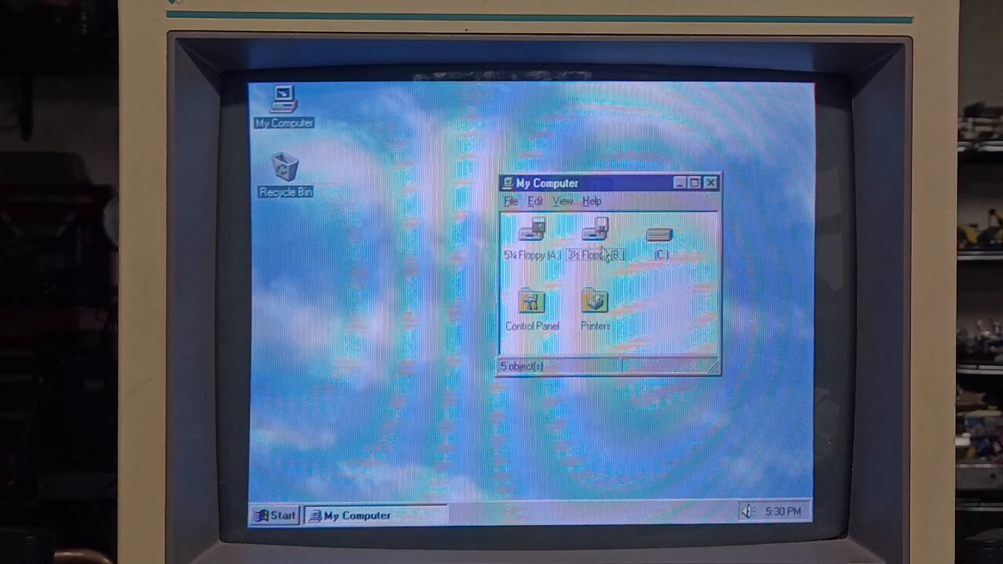
pyautogui.click(710, 183)
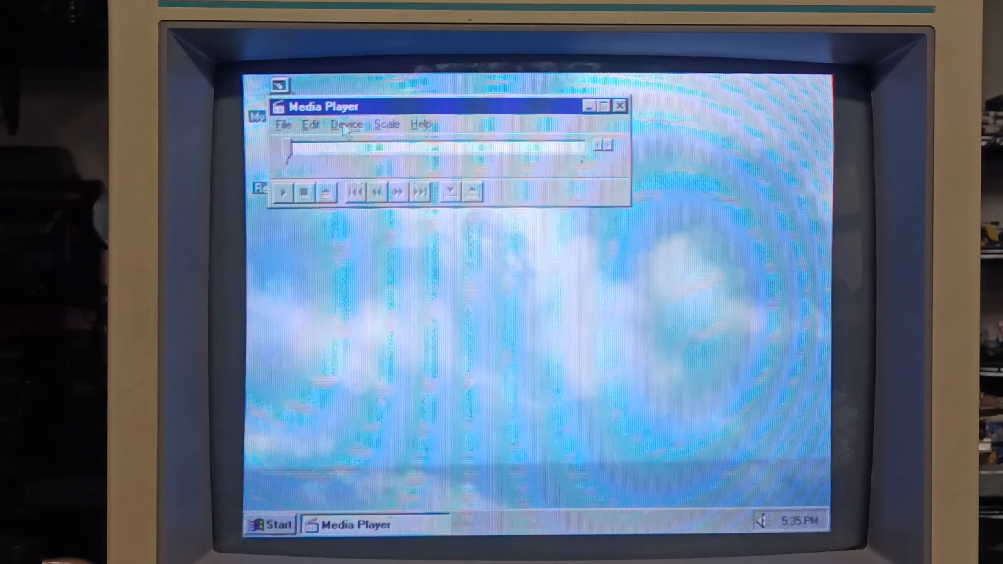
# Load the Passport song with the MIDI Sequencer device and start playback.
pyautogui.click(346, 124)
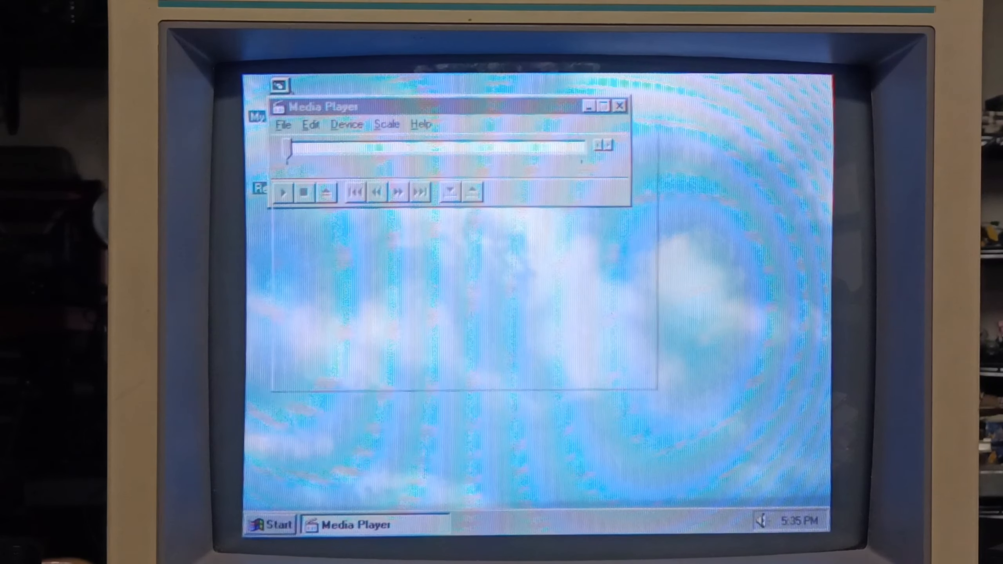
pyautogui.click(283, 125)
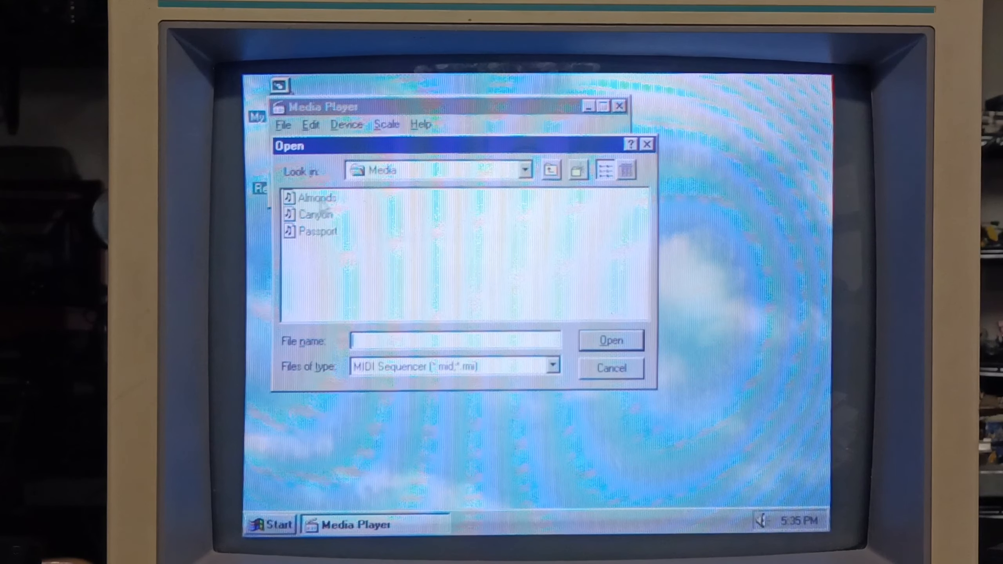
pyautogui.click(610, 368)
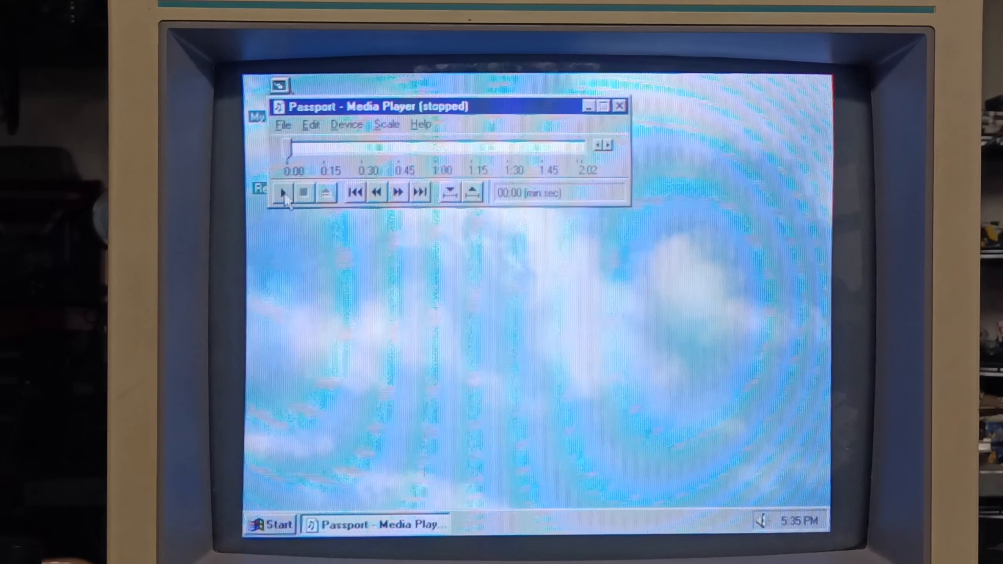
pyautogui.click(282, 192)
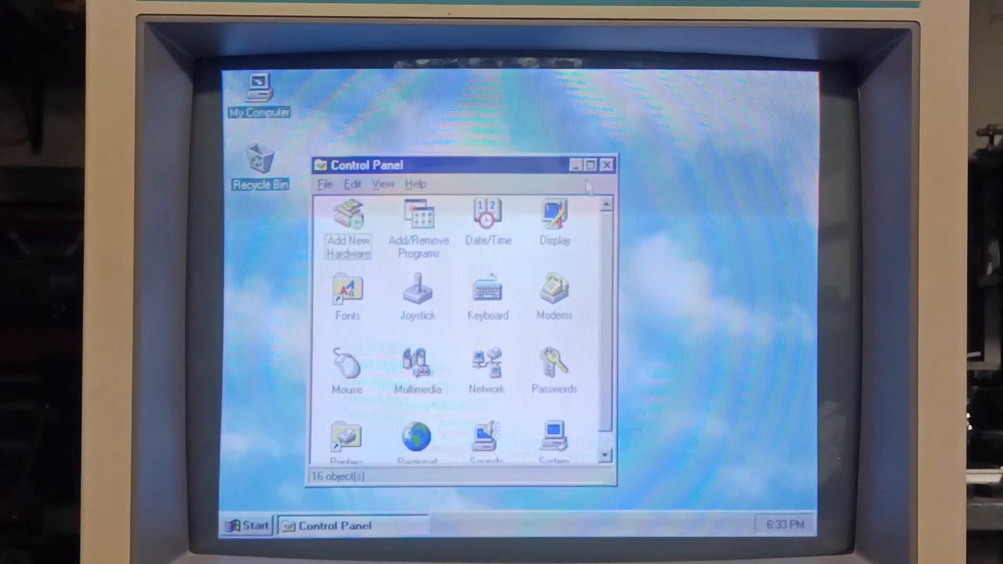
# Review Device Manager in System Properties for the 386 with 8 MB RAM, then close it.
pyautogui.doubleClick(554, 439)
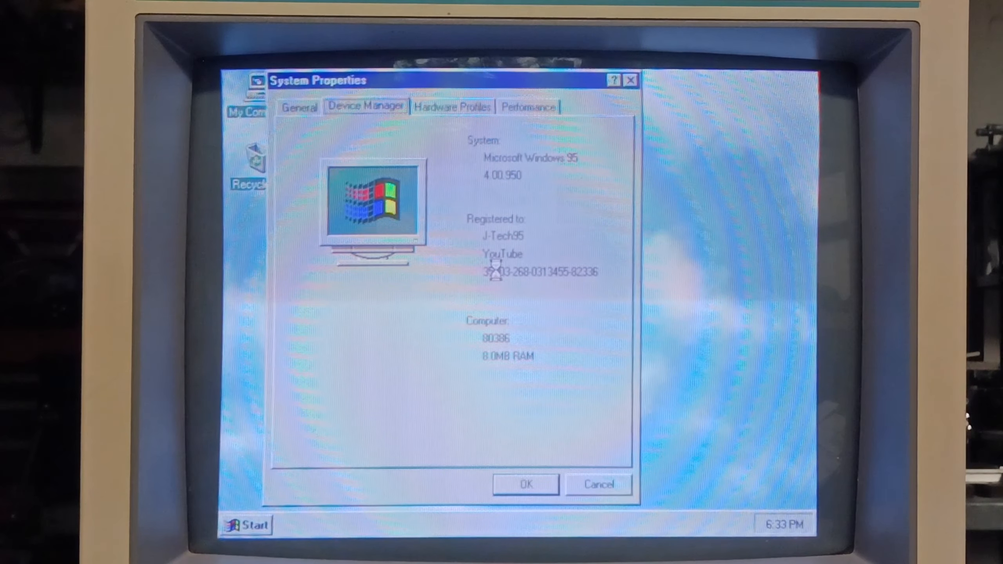
pyautogui.click(365, 107)
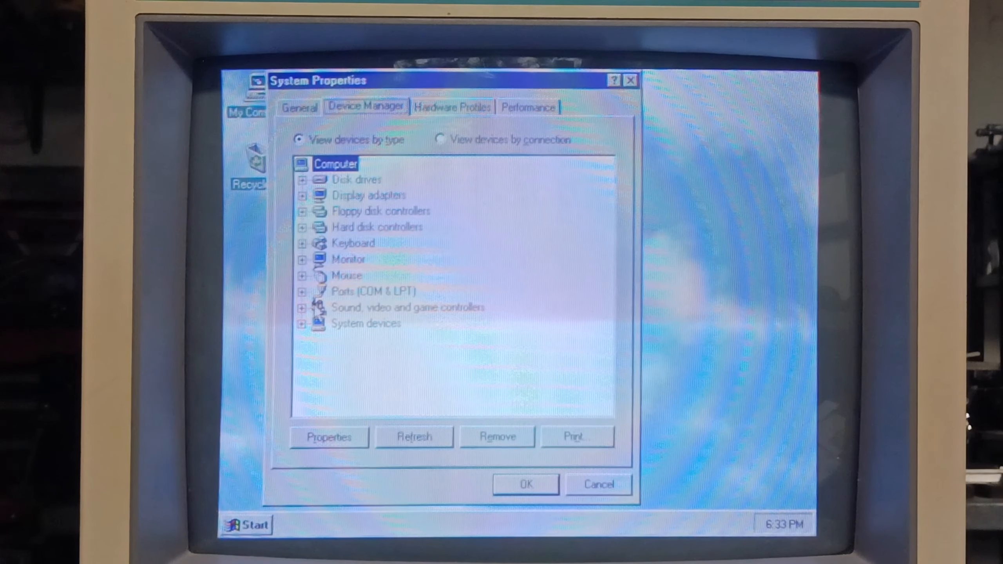
pyautogui.click(302, 307)
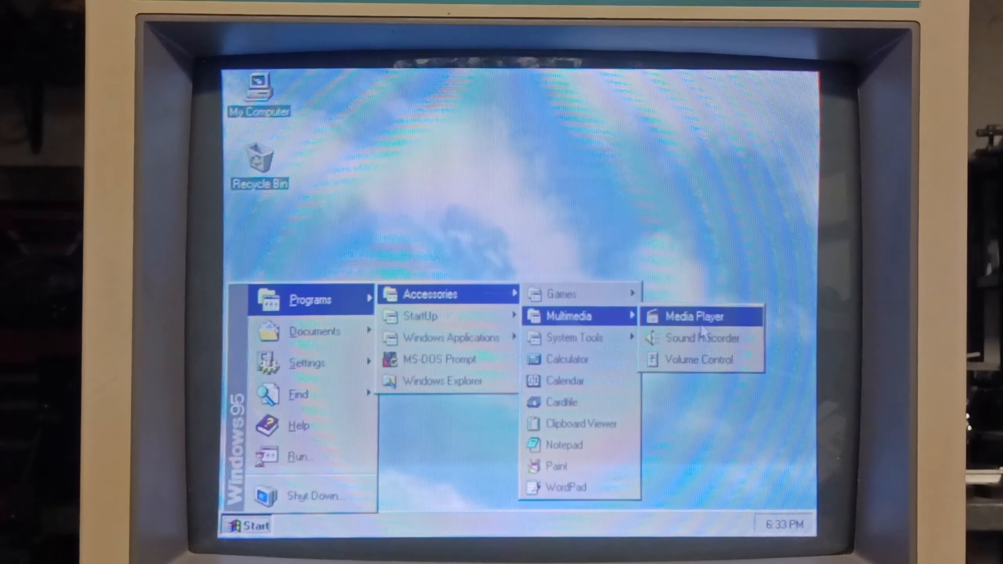
# Start Media Player, load the Almonds MIDI song via MIDI Sequencer, and play it.
pyautogui.click(694, 315)
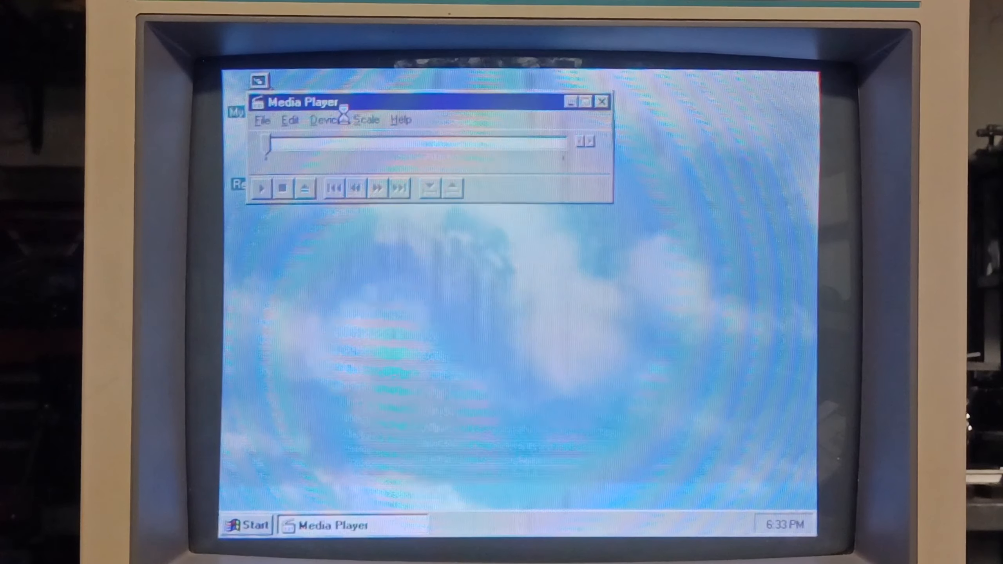
pyautogui.click(325, 119)
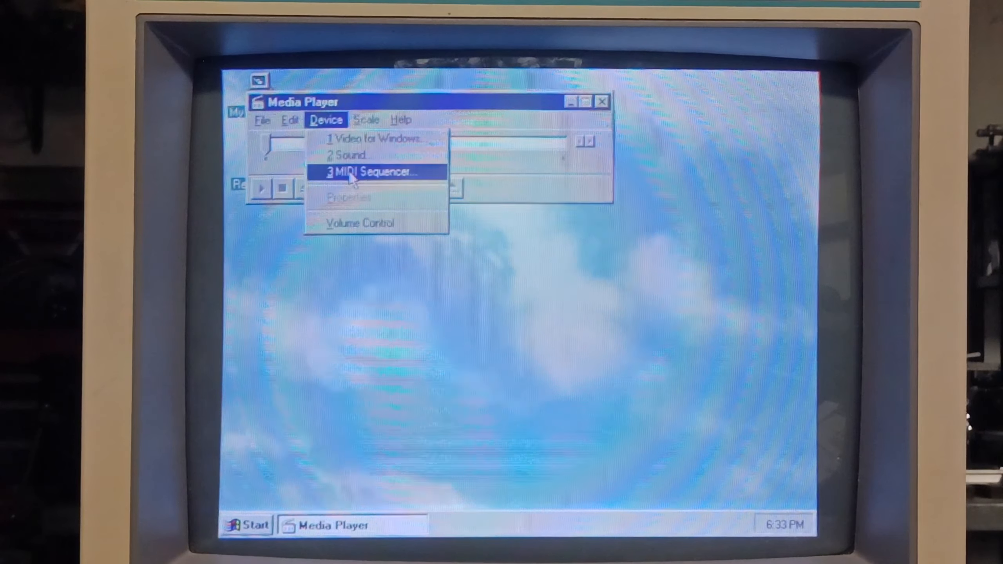
pyautogui.click(371, 171)
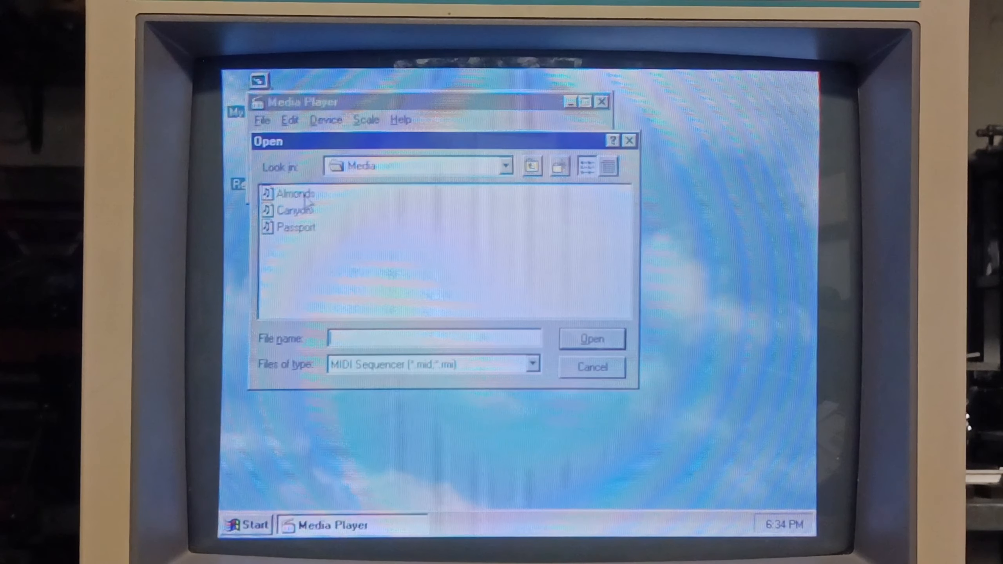
pyautogui.click(291, 194)
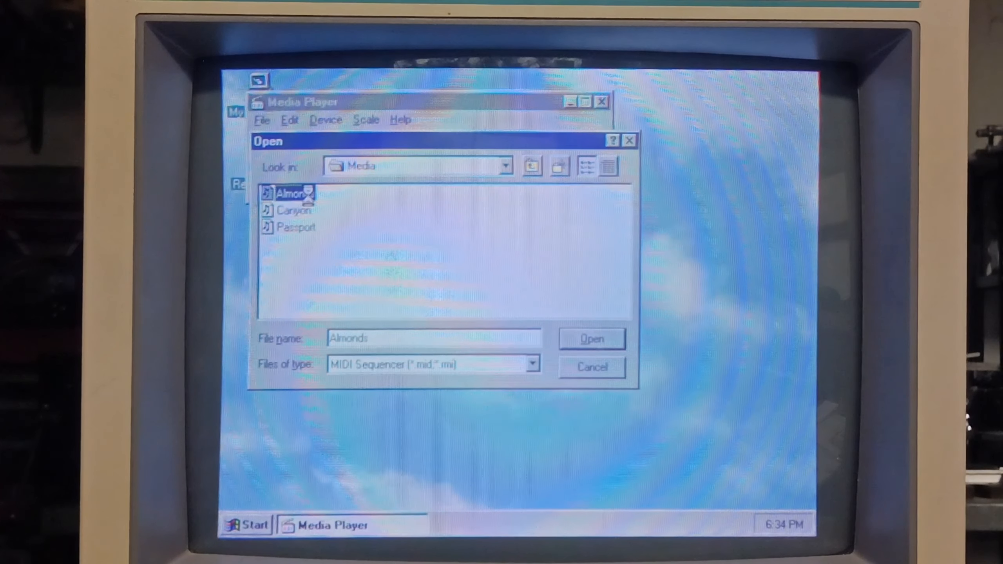
pyautogui.click(591, 338)
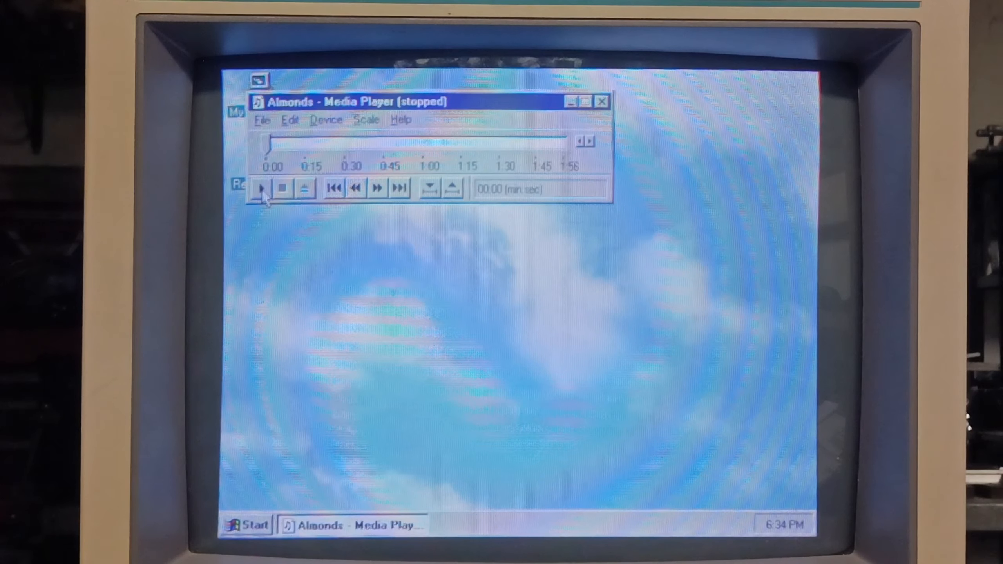
pyautogui.click(261, 187)
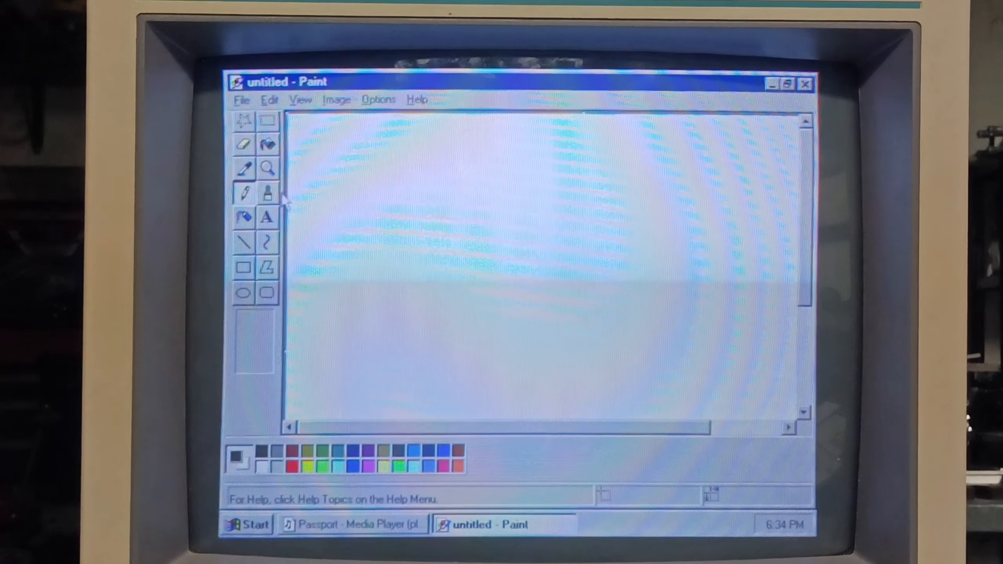
# Brush a red 'J + 95' doodle in Paint, then close it without saving.
pyautogui.click(267, 194)
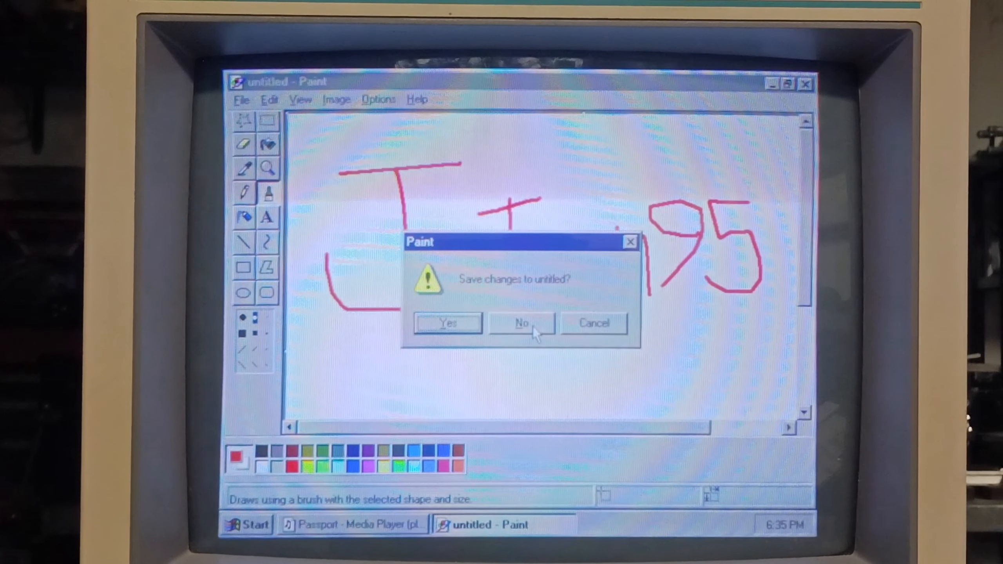
pyautogui.click(521, 323)
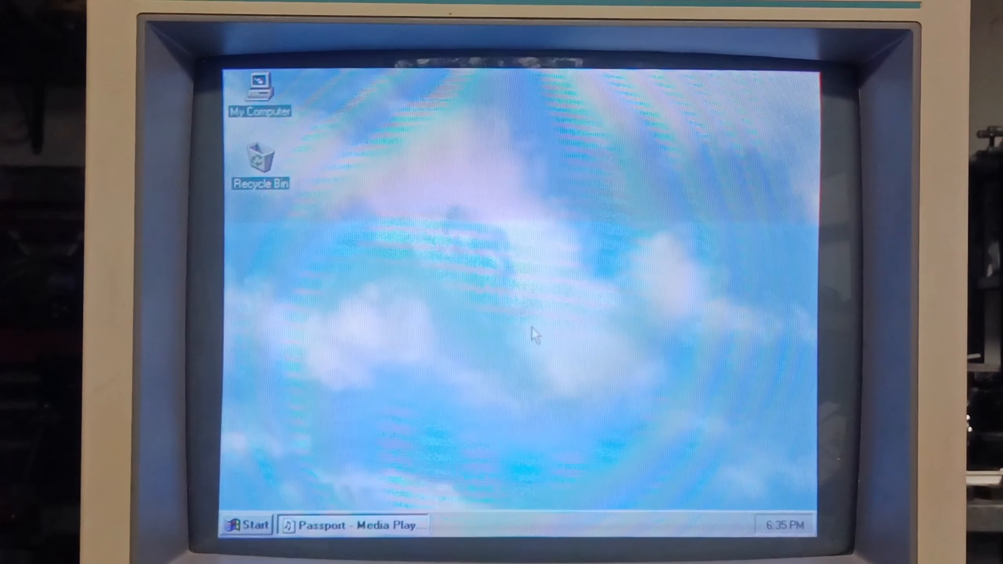
# Choose Curves and Colors as the screen saver with a 5-minute wait and preview it.
pyautogui.click(351, 525)
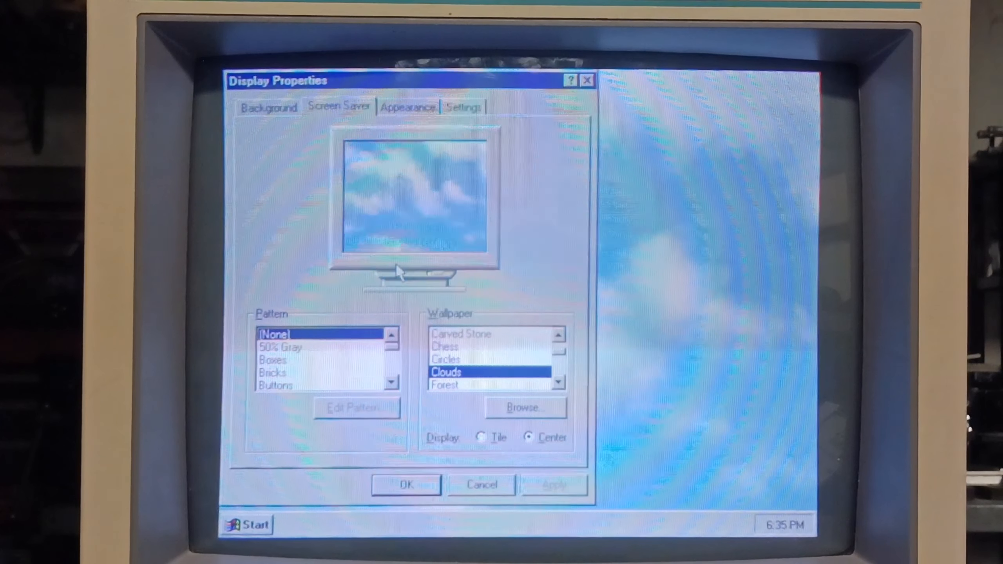
pyautogui.click(339, 106)
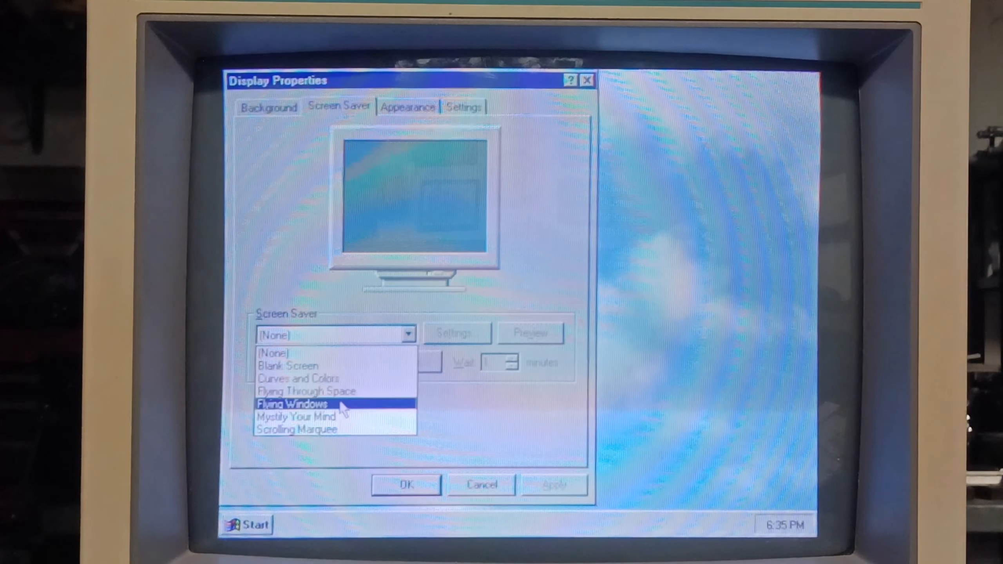
pyautogui.moveTo(297, 378)
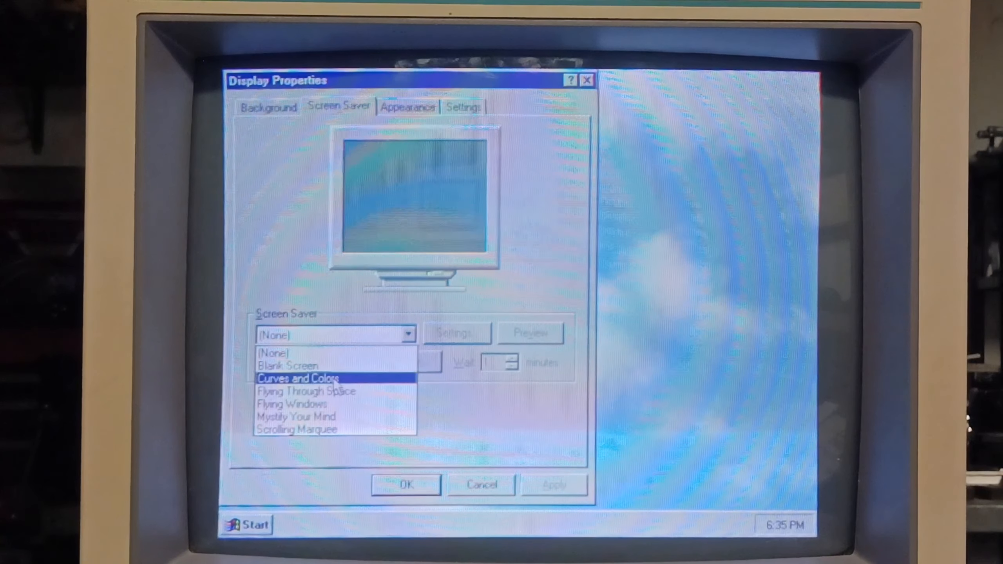
pyautogui.click(296, 378)
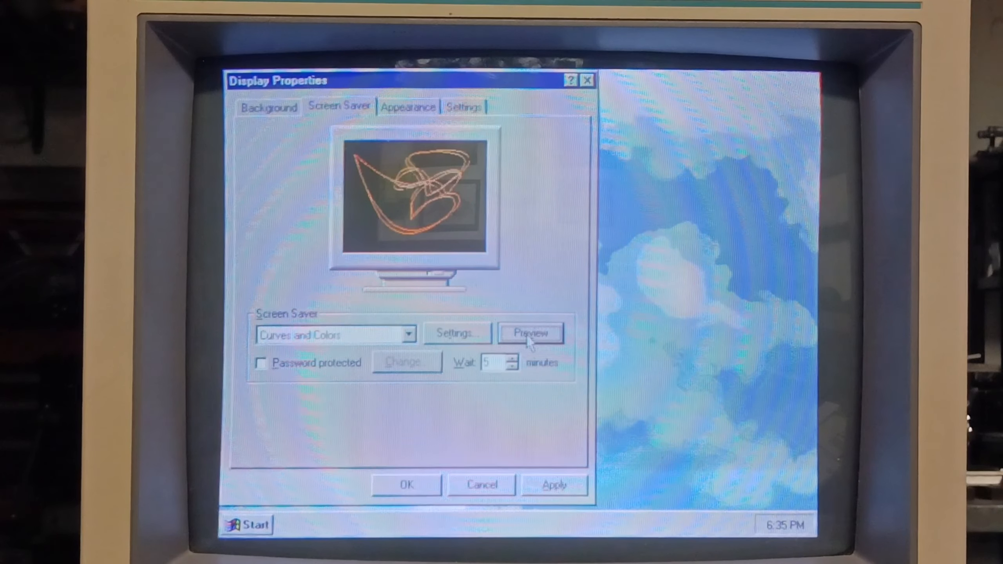
pyautogui.click(529, 333)
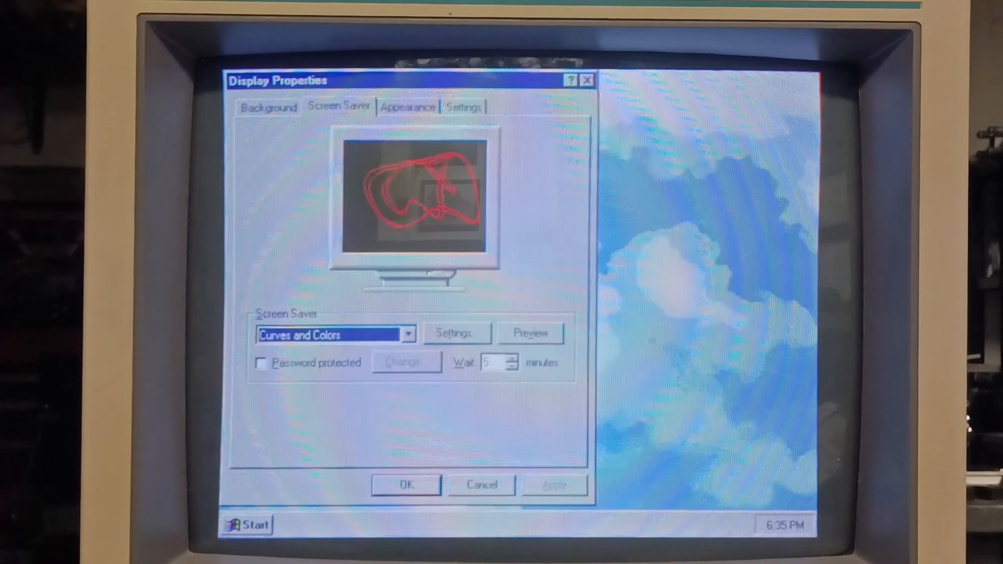
# Apply the Windows Standard appearance scheme and close Display Properties with OK.
pyautogui.click(407, 107)
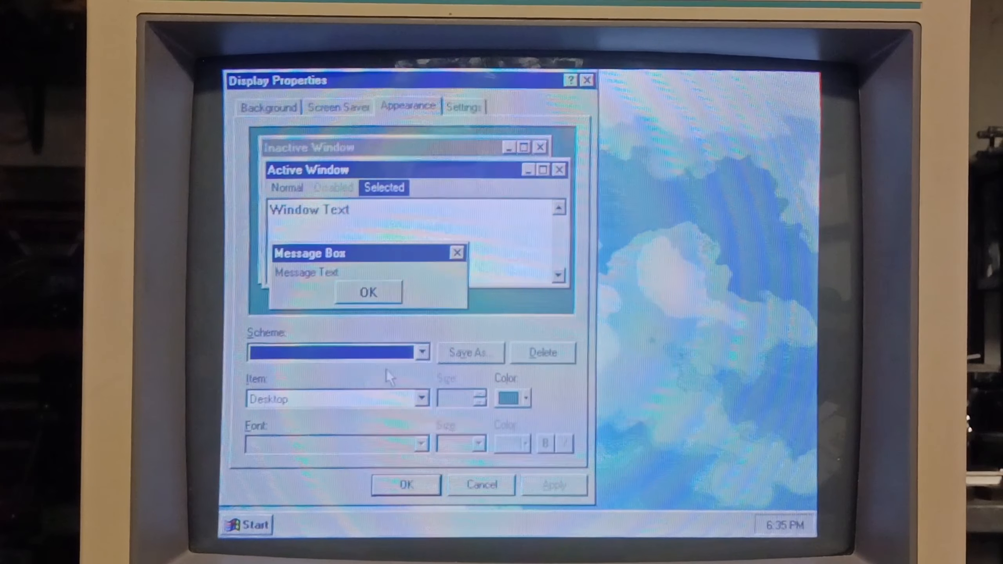
pyautogui.click(420, 353)
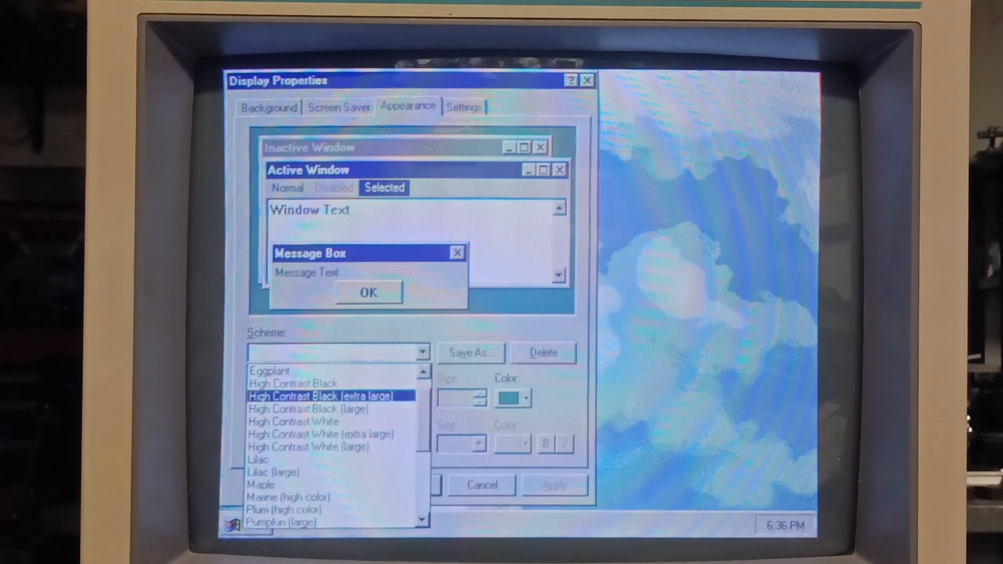
pyautogui.click(337, 352)
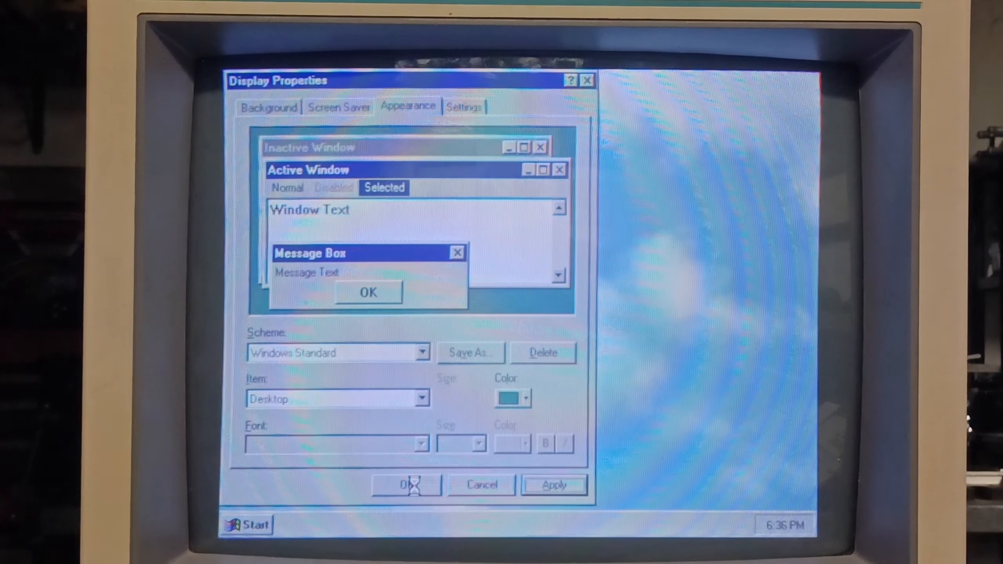
pyautogui.click(407, 484)
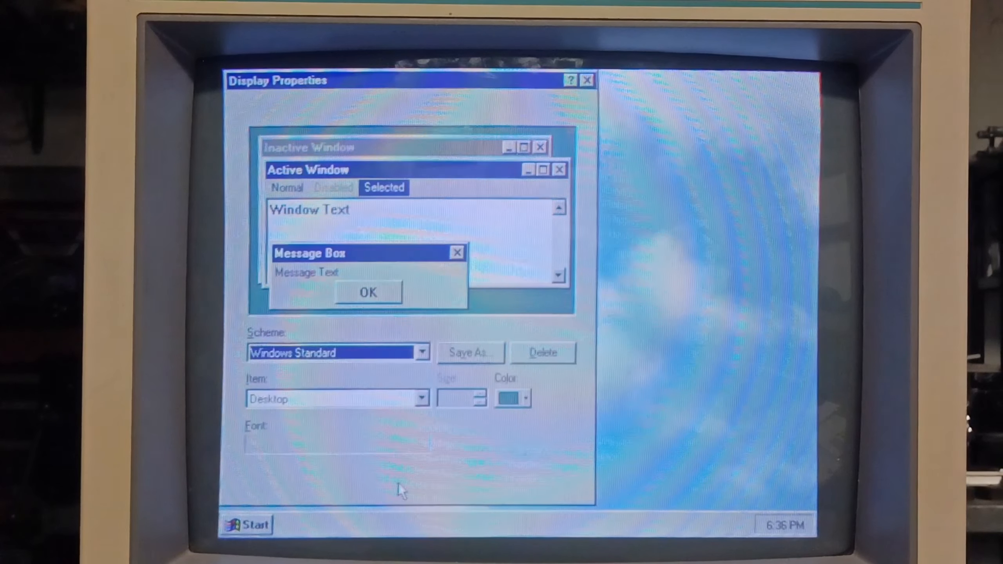
pyautogui.click(586, 80)
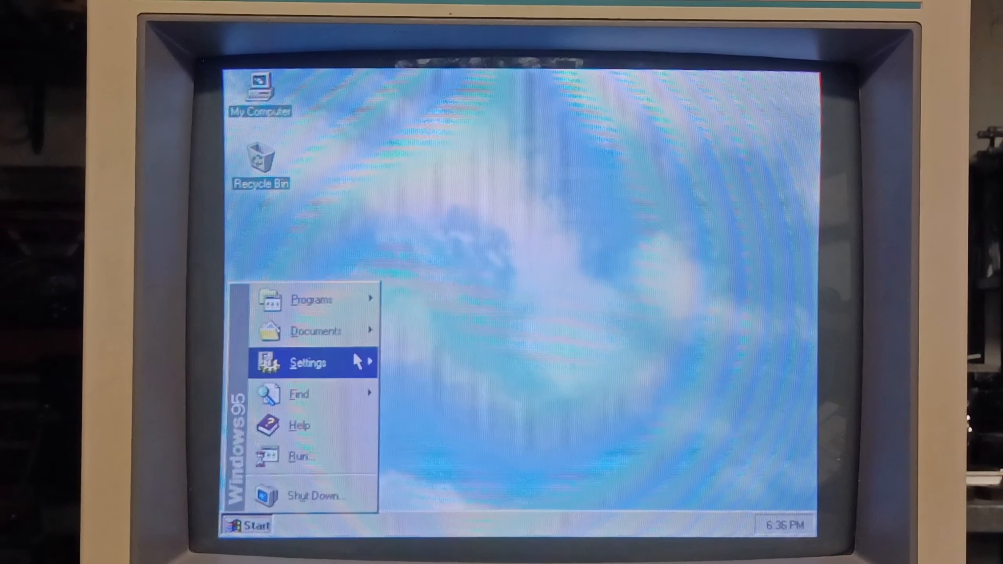
# Check that Add/Remove Programs lists Old Windows 3.x/MS-DOS files and Windows 95, then close it.
pyautogui.click(309, 362)
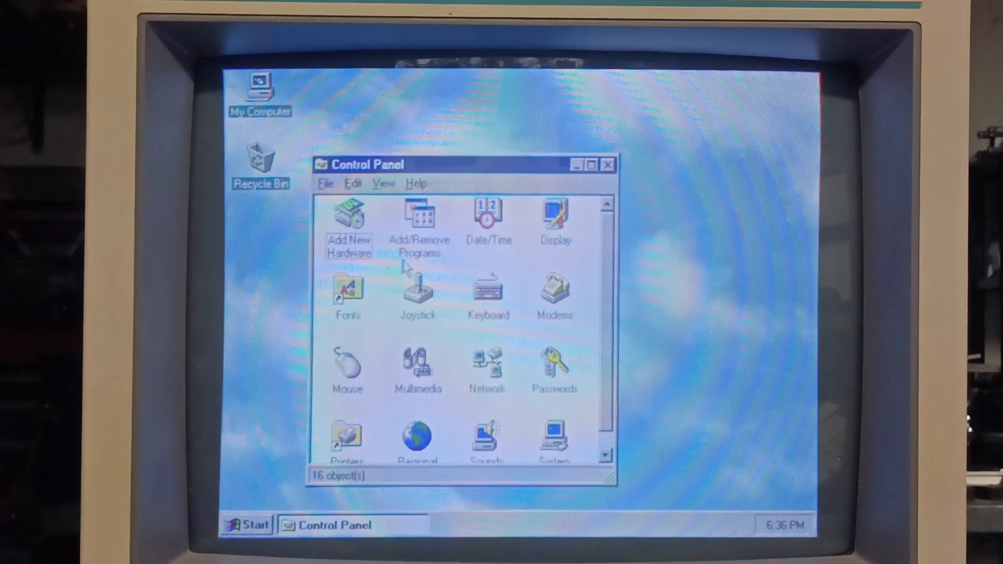
pyautogui.doubleClick(418, 218)
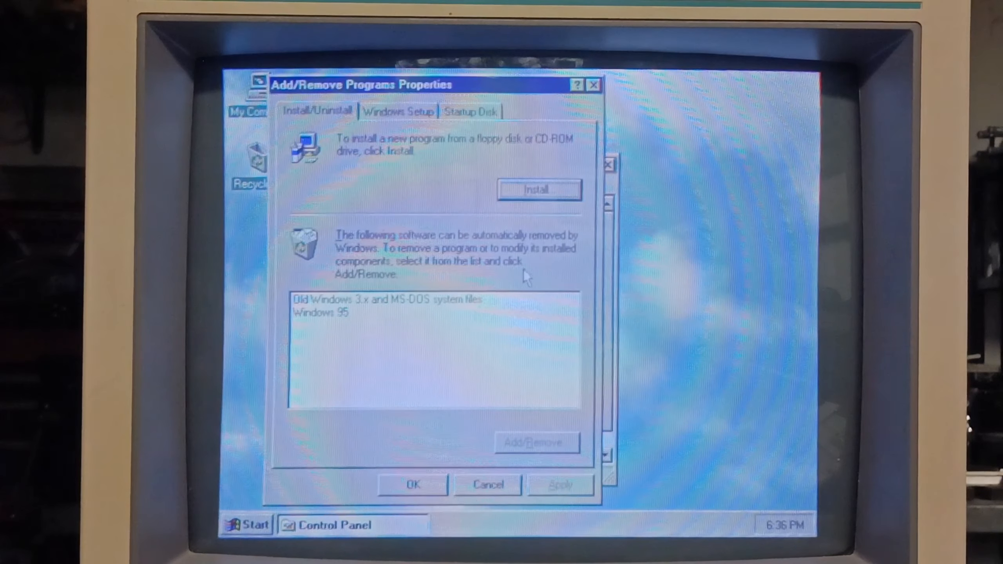
pyautogui.moveTo(409, 309)
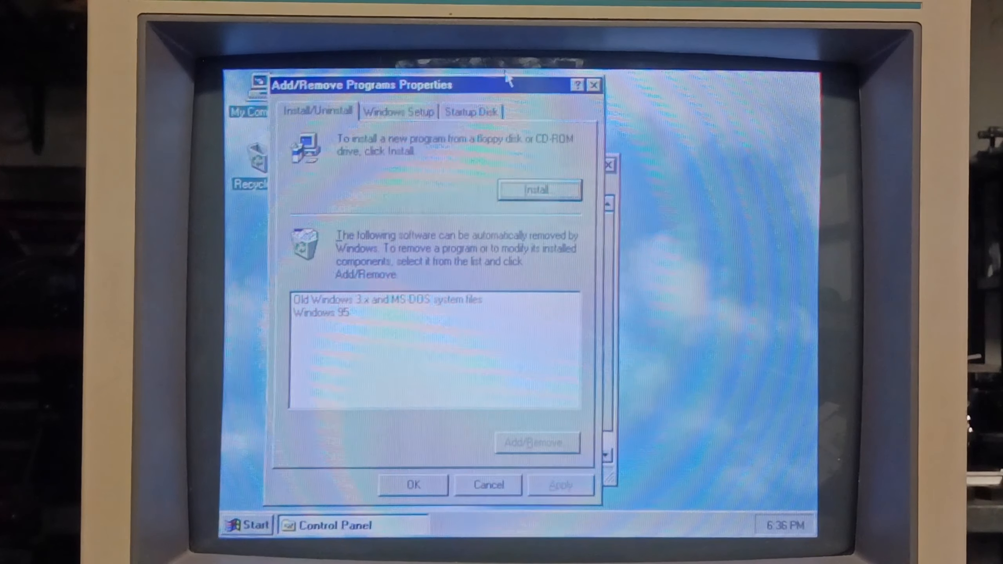
pyautogui.click(488, 485)
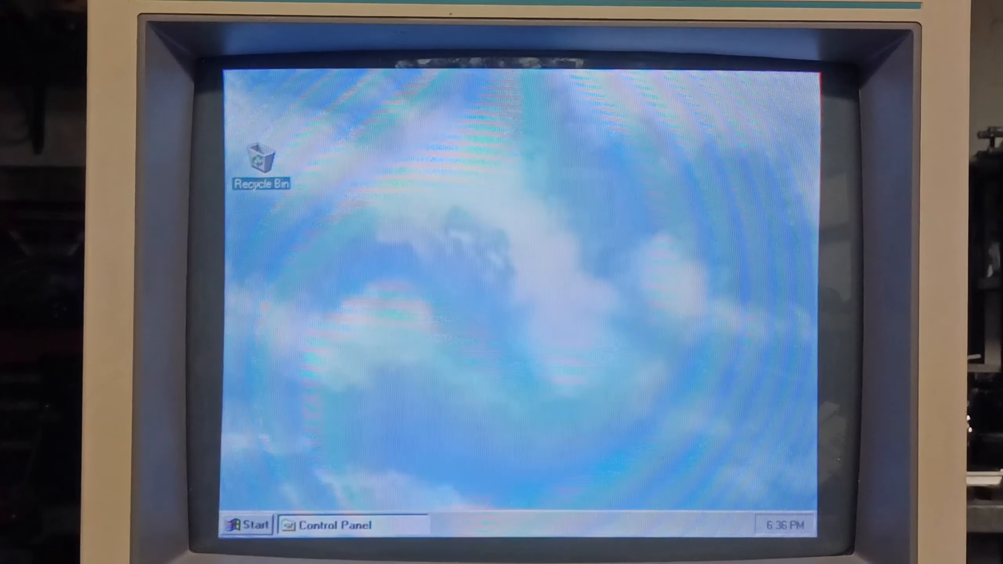